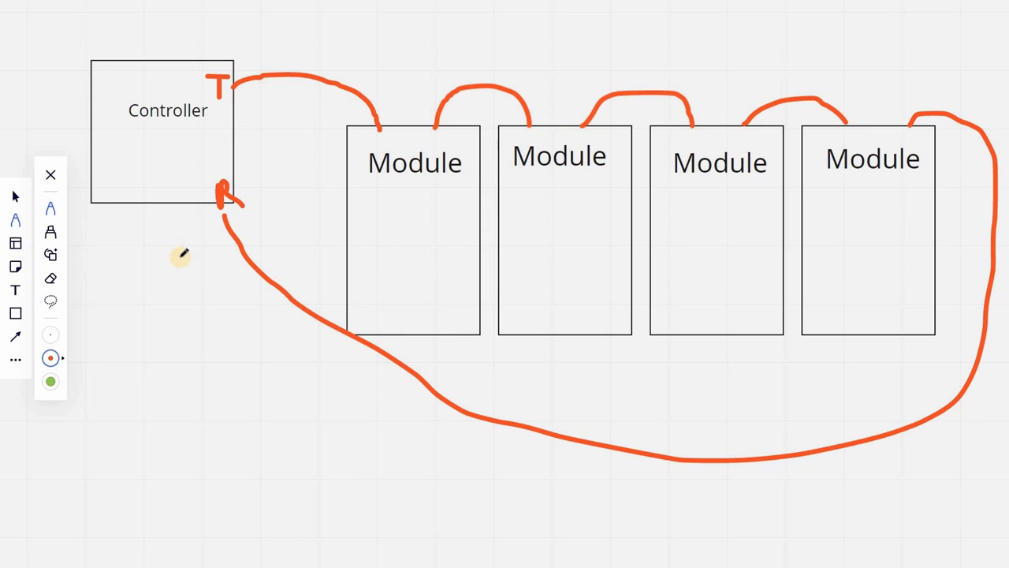
{"action": "mouse_move", "coordinate": [16, 290]}
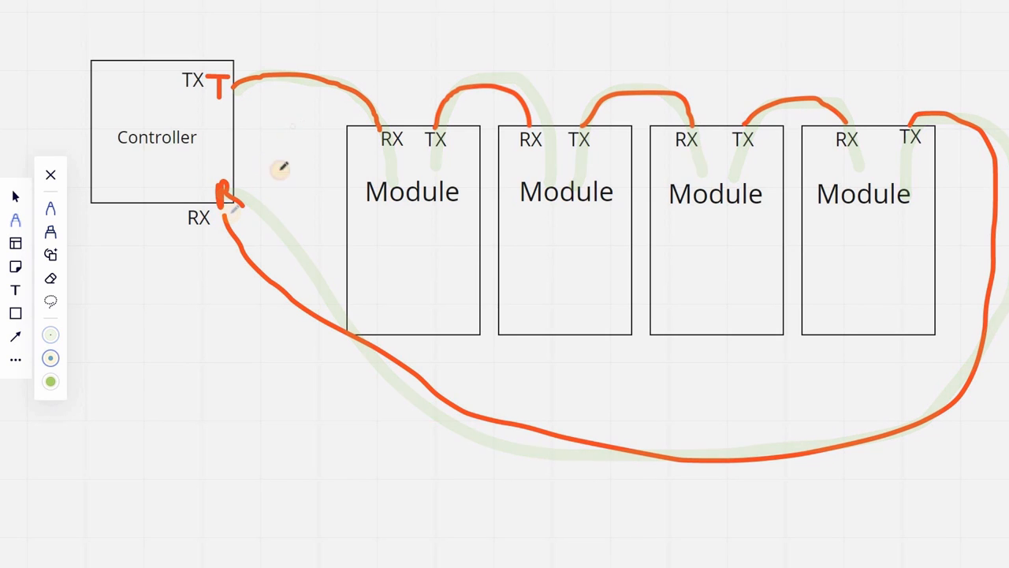
Mark the controller loop with a blue two-headed arrow and place a text box below the diagram
{"action": "left_click_drag", "start_coordinate": [252, 229], "coordinate": [296, 134]}
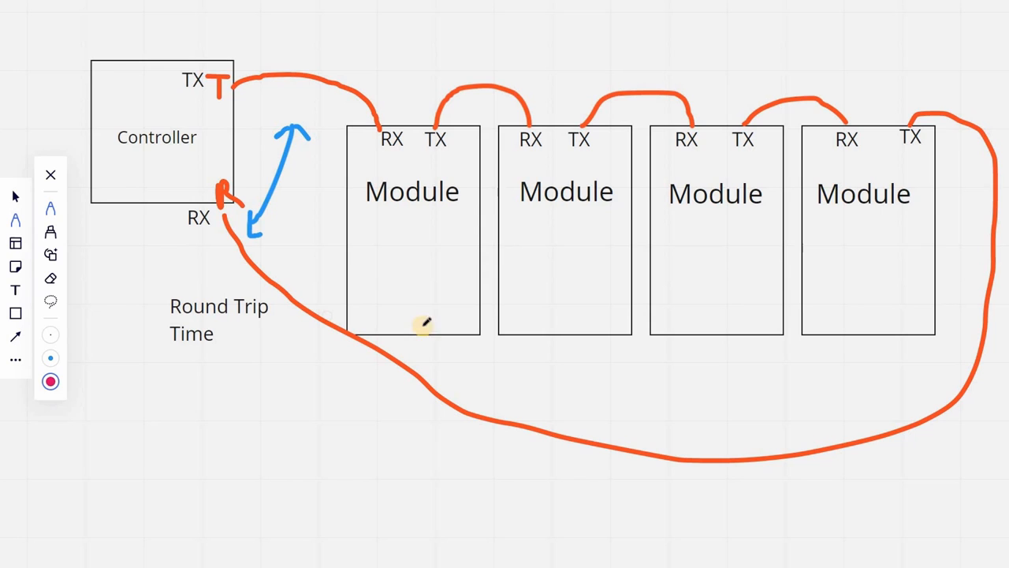
{"action": "mouse_move", "coordinate": [571, 265]}
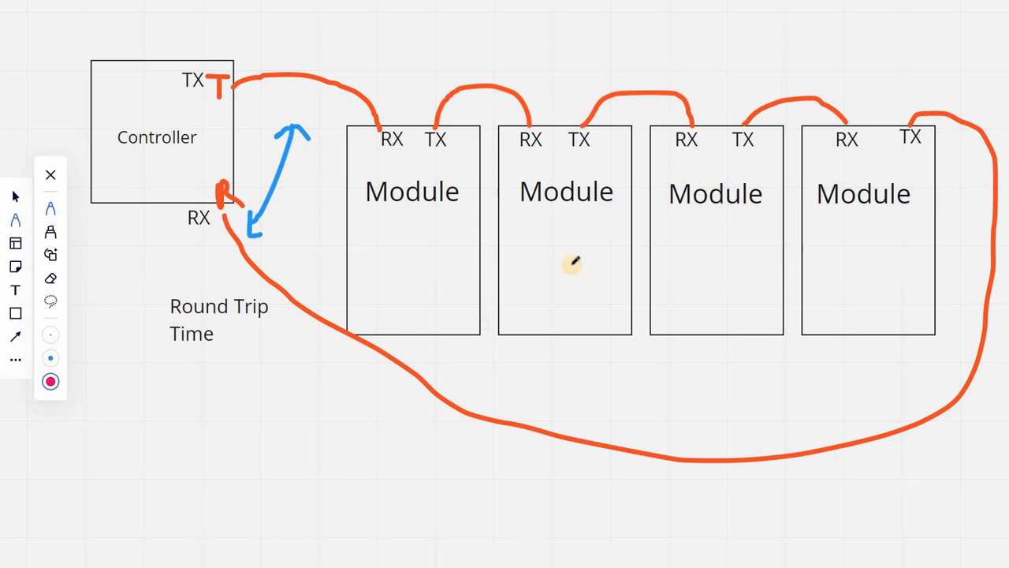
{"action": "left_click_drag", "start_coordinate": [518, 108], "coordinate": [639, 307]}
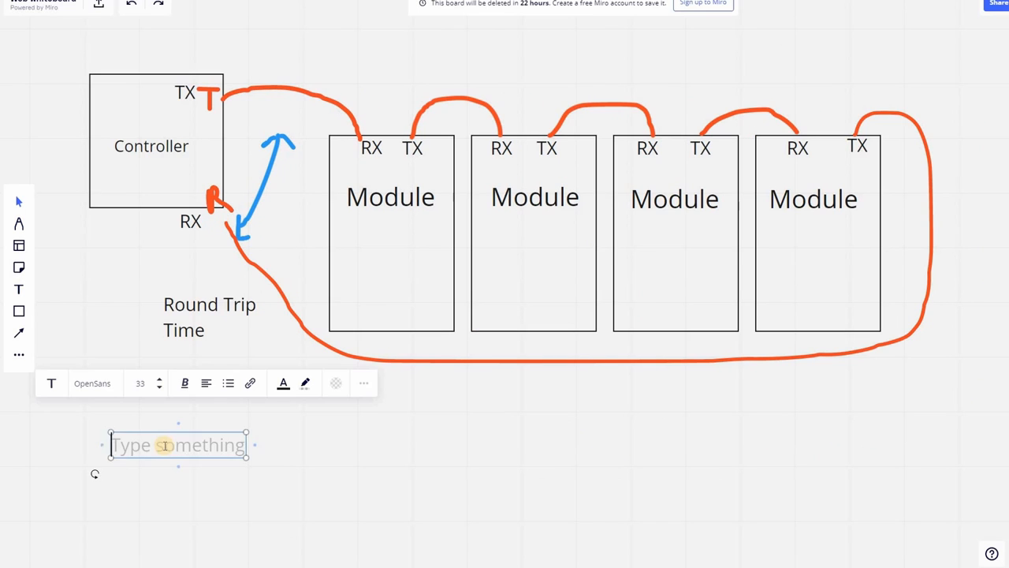
Add the 'Start Address' packet field label below the diagram
{"action": "type", "text": "Start Address"}
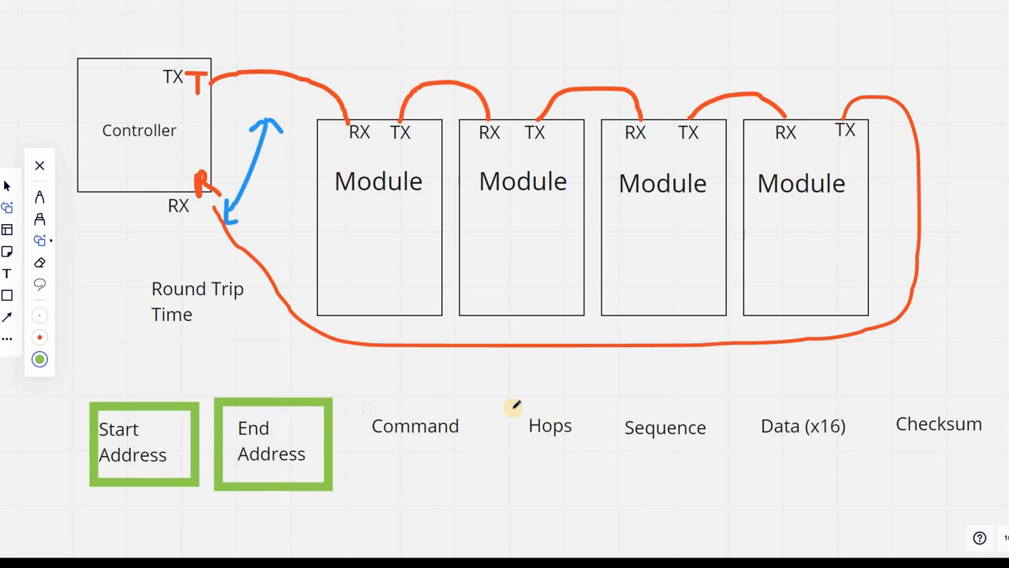
Enclose the Command and Hops field labels in green pen boxes
{"action": "left_click_drag", "start_coordinate": [359, 413], "coordinate": [394, 407]}
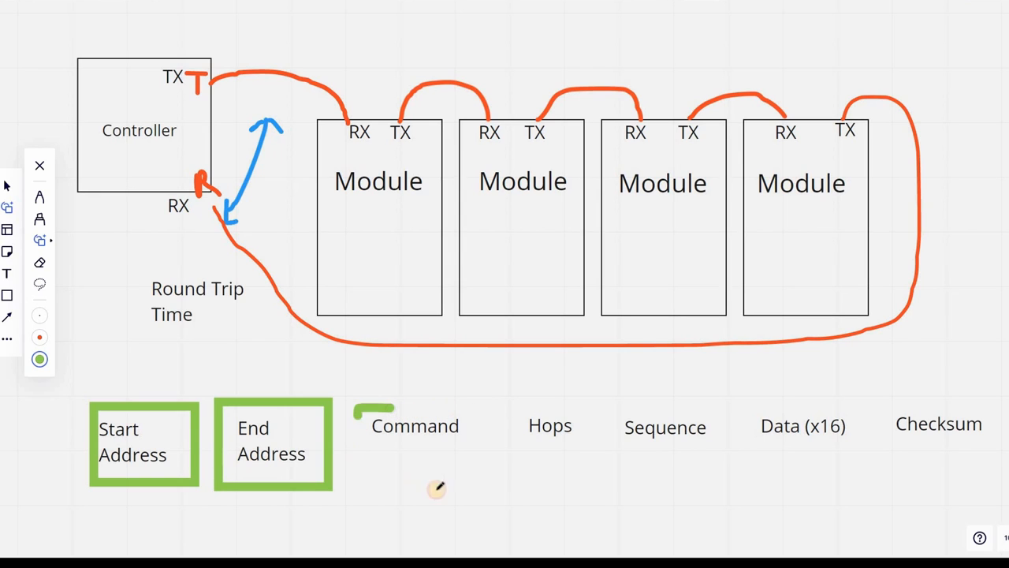
{"action": "left_click_drag", "start_coordinate": [359, 406], "coordinate": [473, 486]}
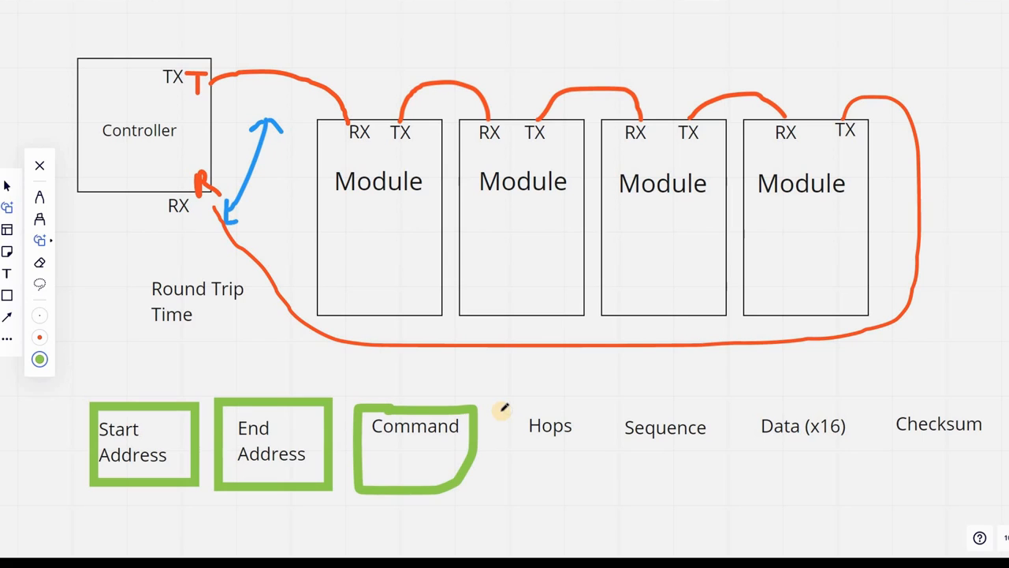
{"action": "left_click_drag", "start_coordinate": [505, 410], "coordinate": [507, 473]}
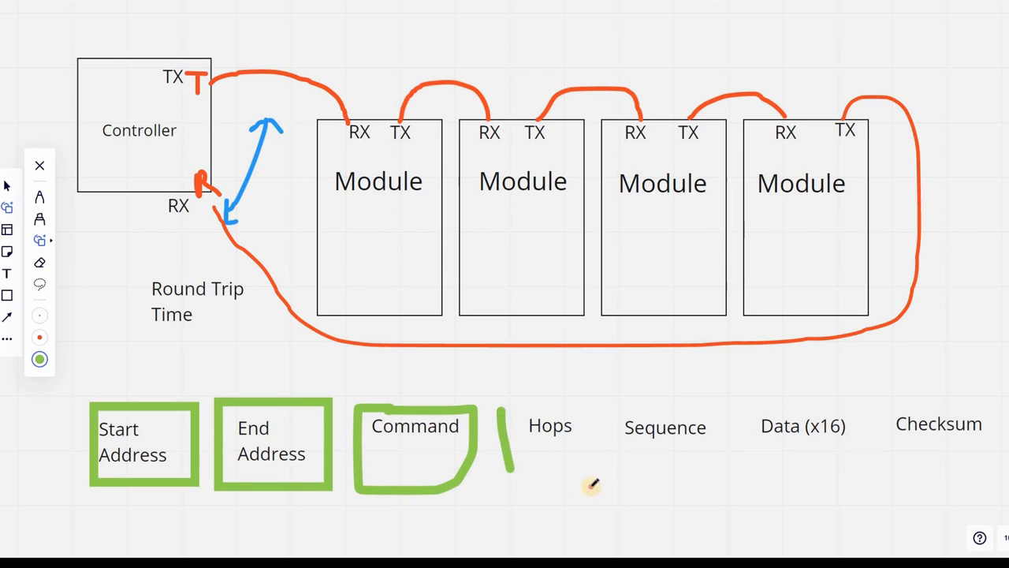
{"action": "left_click_drag", "start_coordinate": [504, 410], "coordinate": [595, 489]}
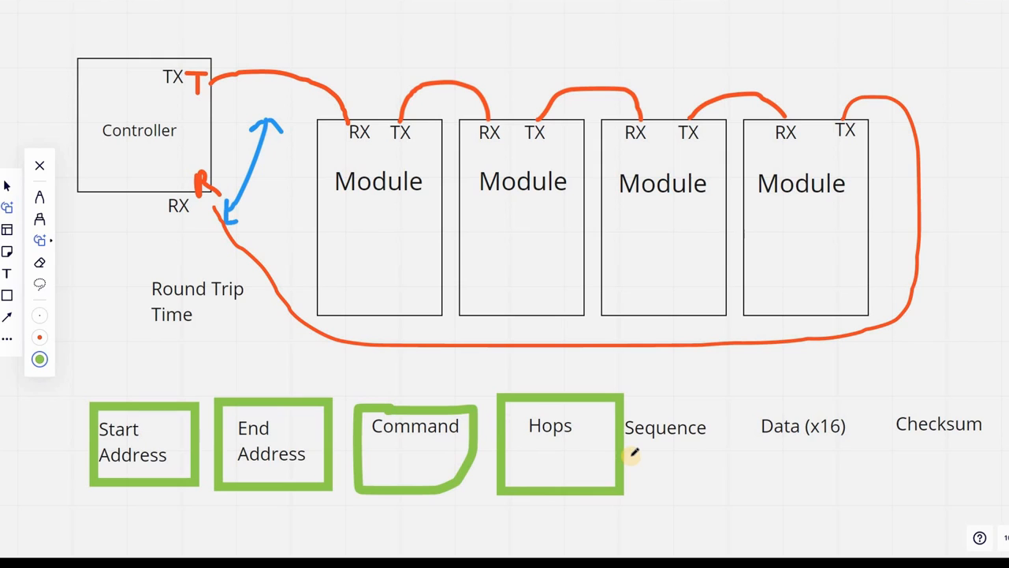
{"action": "mouse_move", "coordinate": [631, 400]}
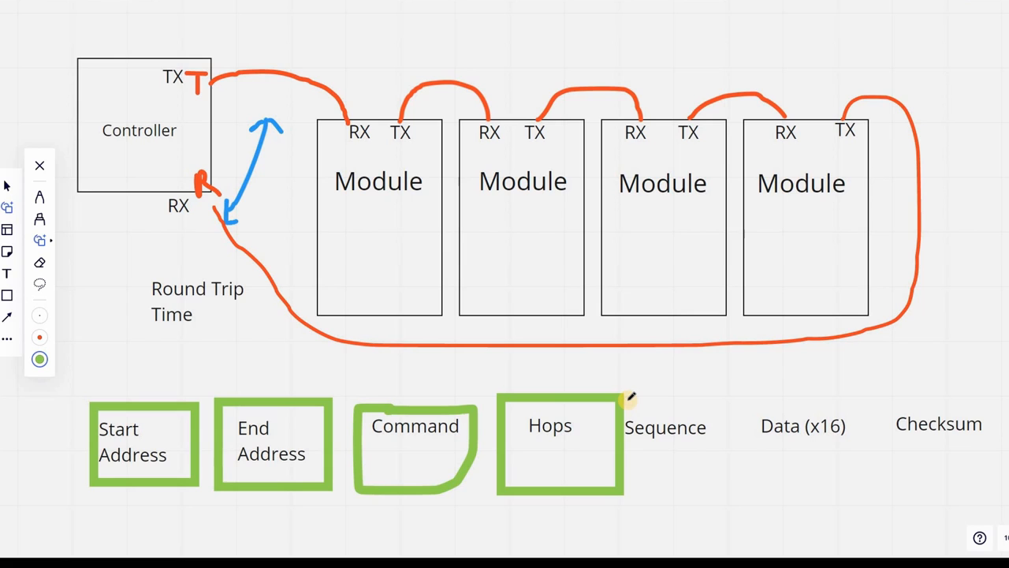
{"action": "left_click_drag", "start_coordinate": [623, 398], "coordinate": [675, 397]}
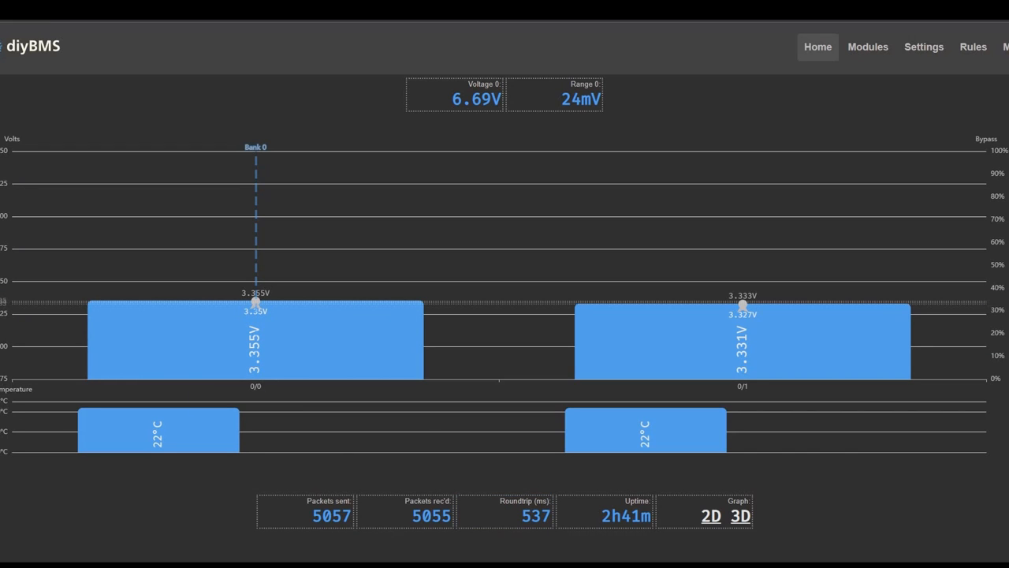
Bring up Windows Calculator over the diyBMS dashboard showing the 537 ms round trip
{"action": "left_click_drag", "start_coordinate": [123, 90], "coordinate": [492, 386]}
{"action": "type", "text": "48"}
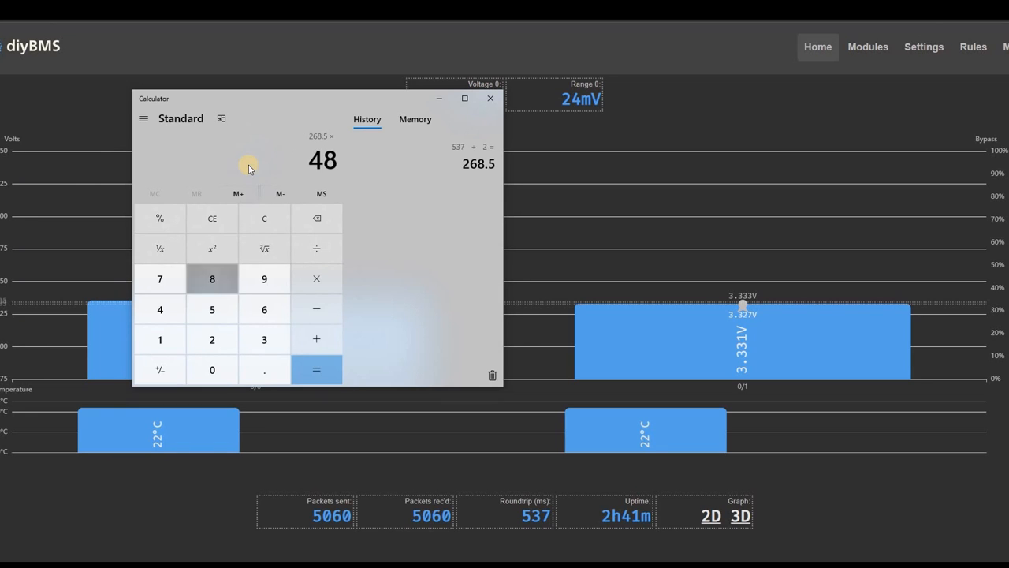
Compute 268.5 × 48 = 12,888 from half the 537 ms round trip
{"action": "left_click", "coordinate": [316, 368]}
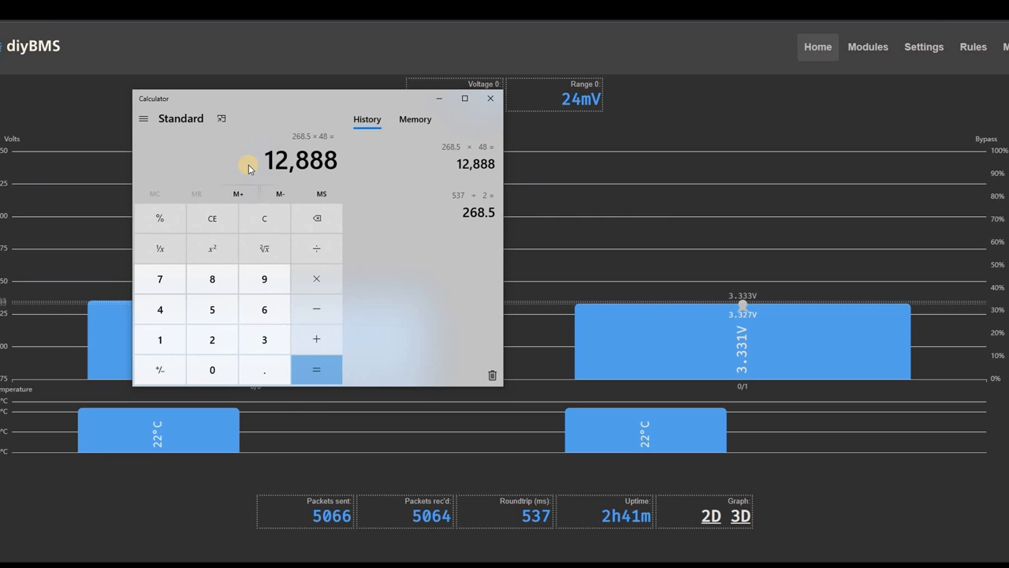
{"action": "mouse_move", "coordinate": [476, 284]}
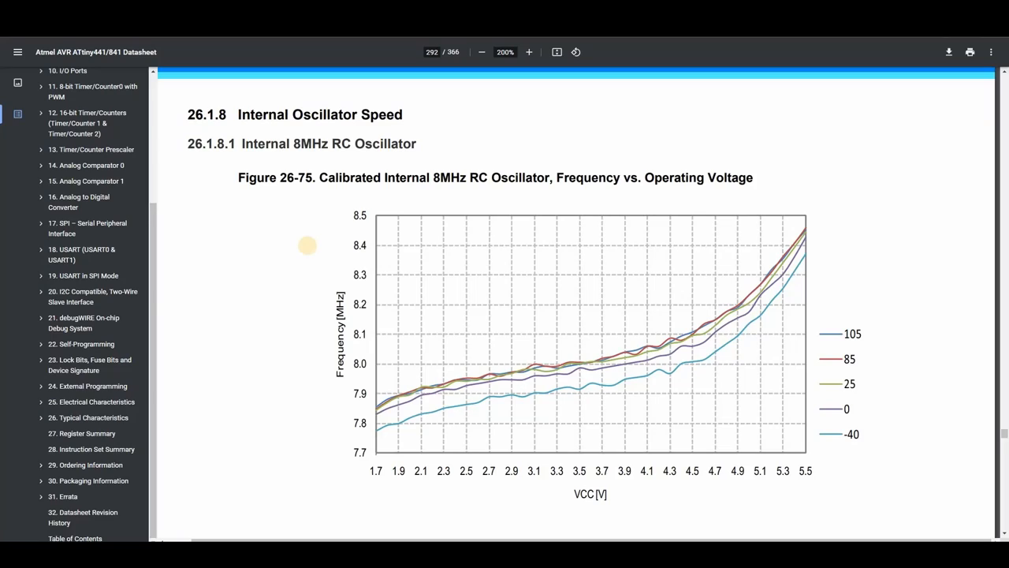
{"action": "mouse_move", "coordinate": [307, 249]}
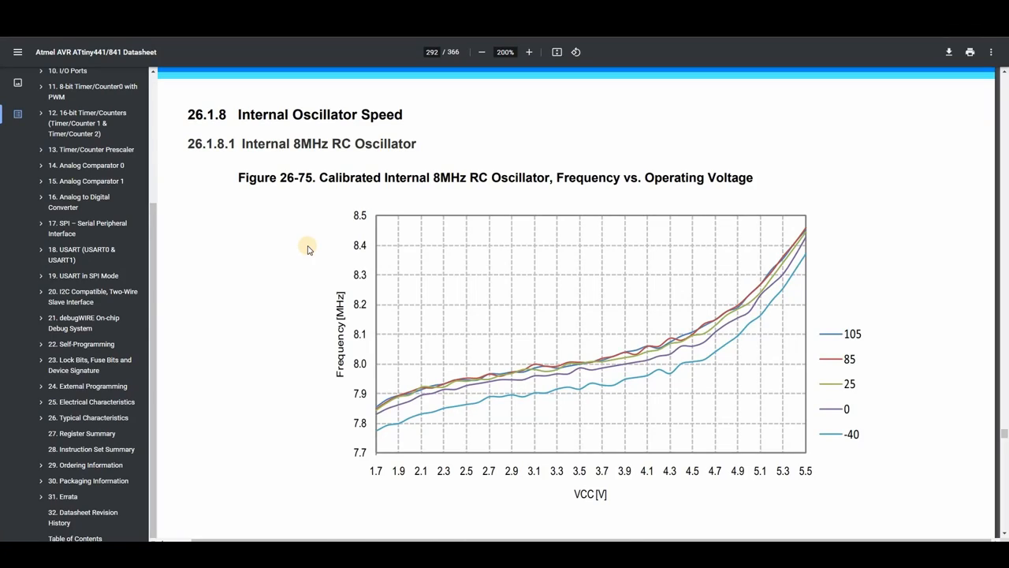
Scroll the ATtiny datasheet to check the oscillator frequency-versus-temperature chart and back to the voltage chart
{"action": "scroll", "scroll_direction": "down", "scroll_amount": 3}
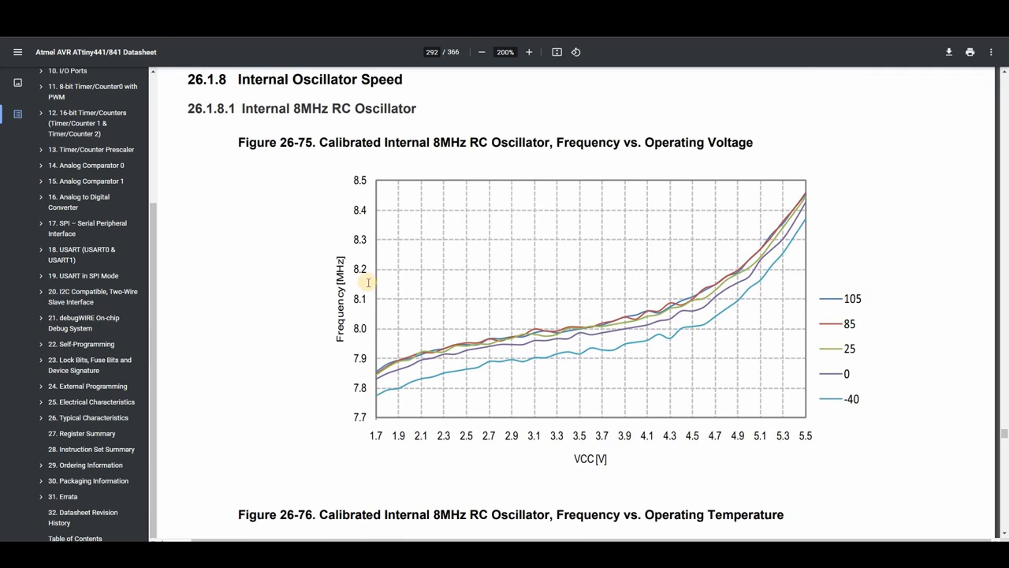
{"action": "scroll", "scroll_direction": "down", "scroll_amount": 3}
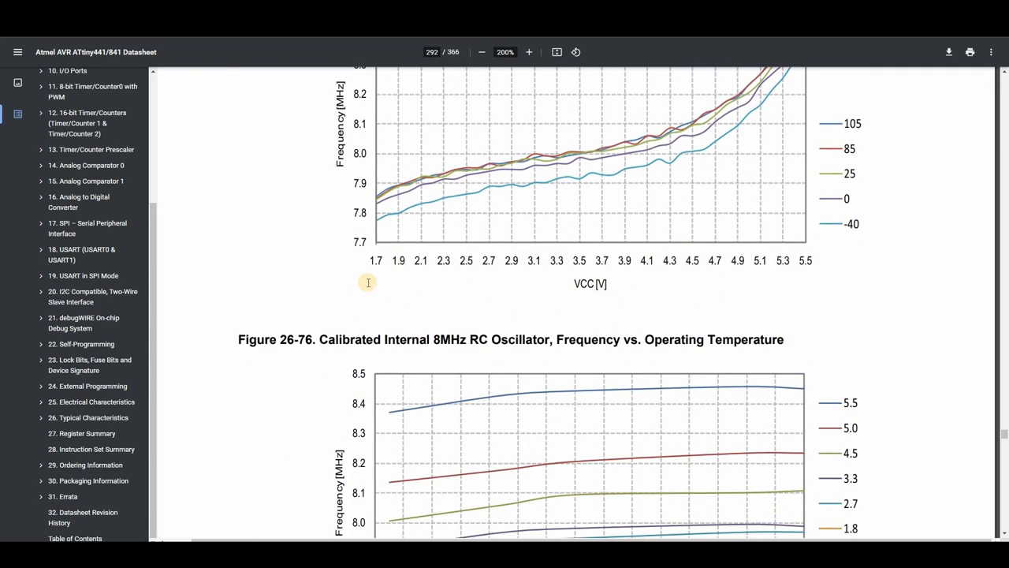
{"action": "scroll", "scroll_direction": "down", "scroll_amount": 3}
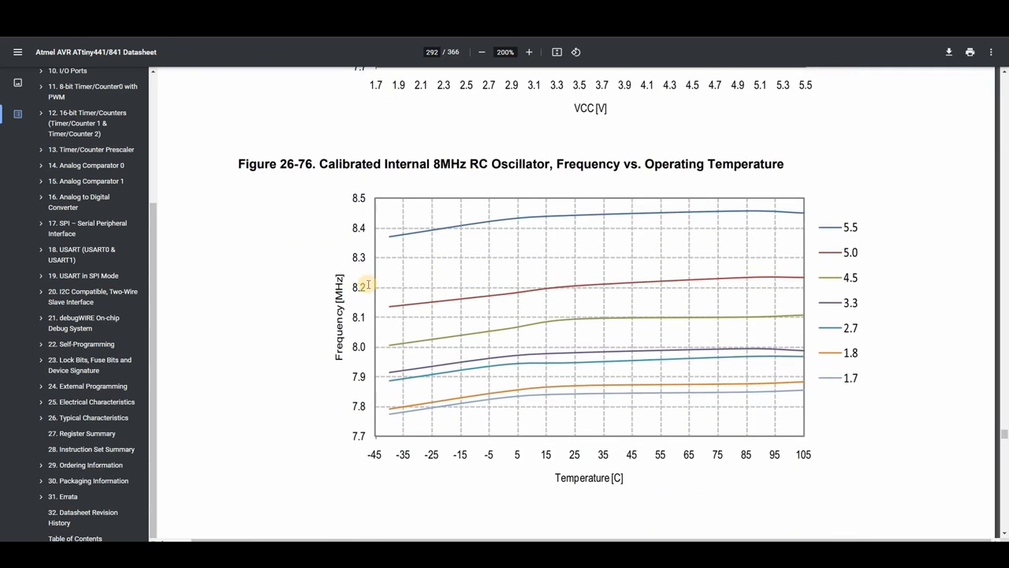
{"action": "scroll", "scroll_direction": "up", "scroll_amount": 3}
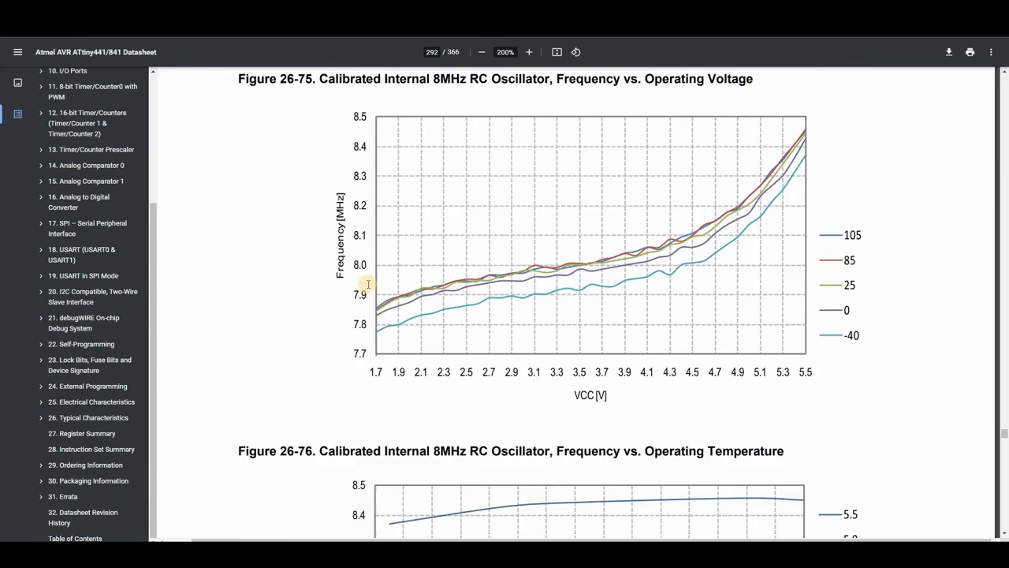
{"action": "scroll", "scroll_direction": "up", "scroll_amount": 3}
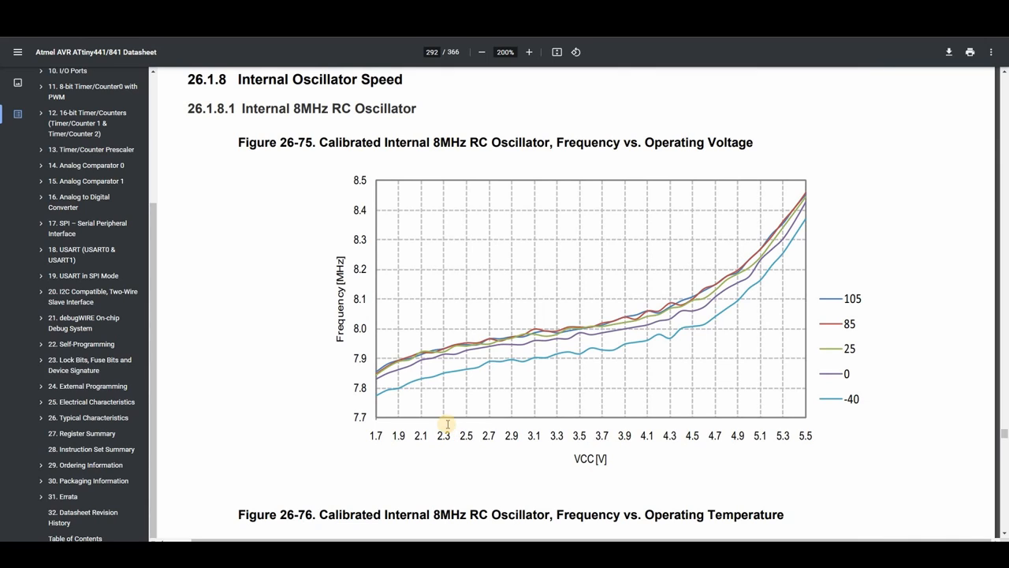
{"action": "mouse_move", "coordinate": [445, 360]}
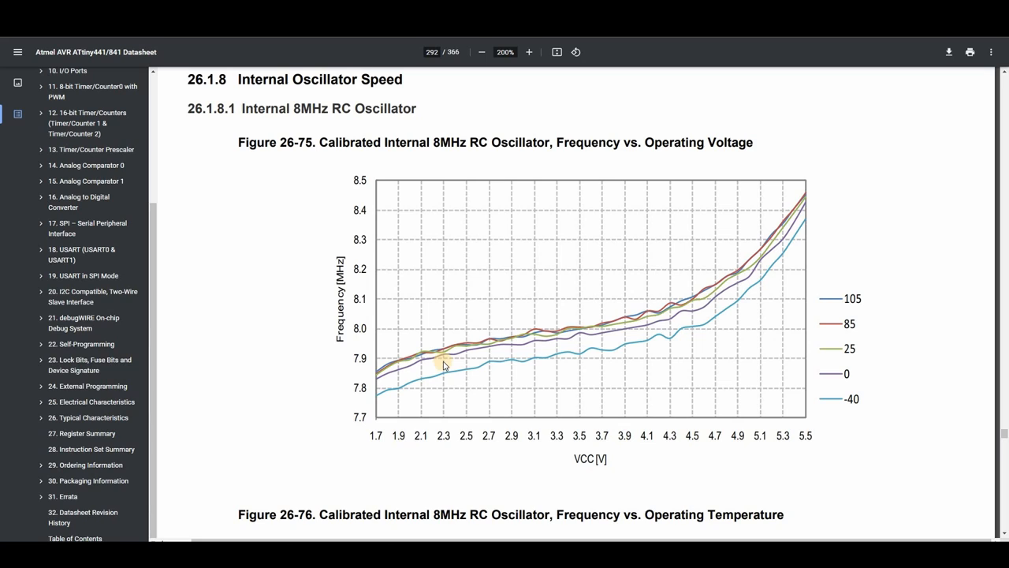
{"action": "mouse_move", "coordinate": [464, 369]}
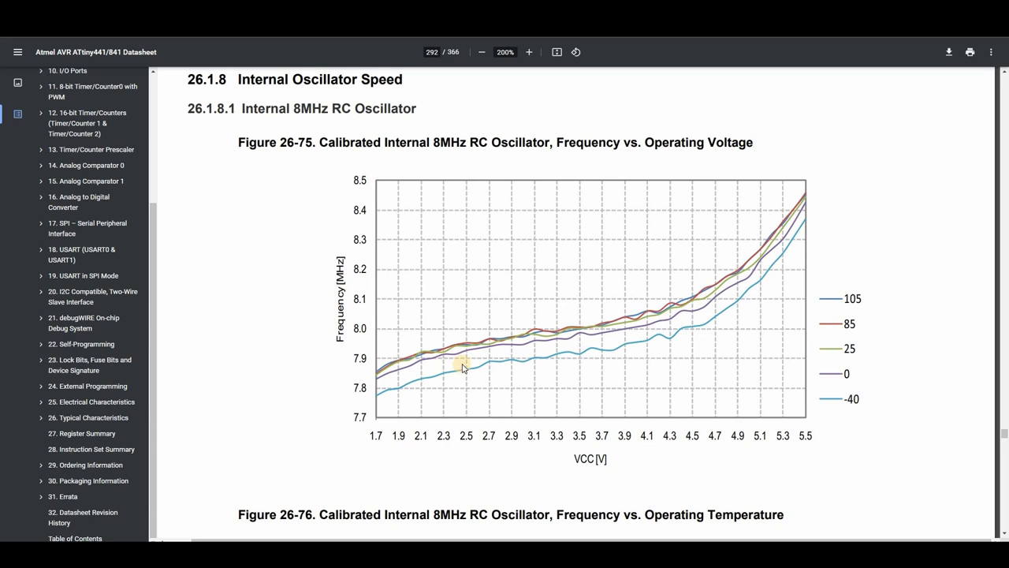
{"action": "mouse_move", "coordinate": [631, 353]}
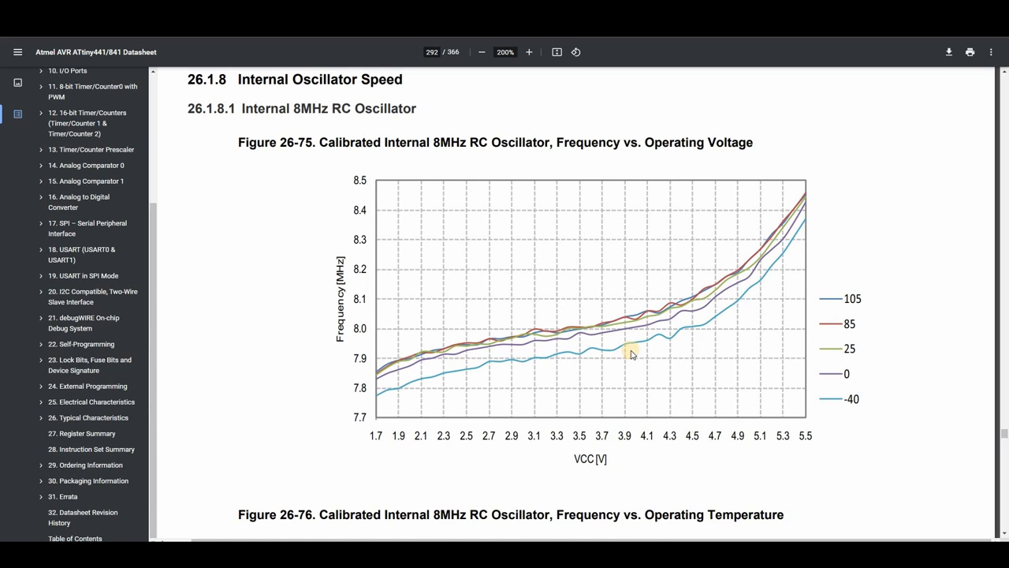
{"action": "mouse_move", "coordinate": [648, 329]}
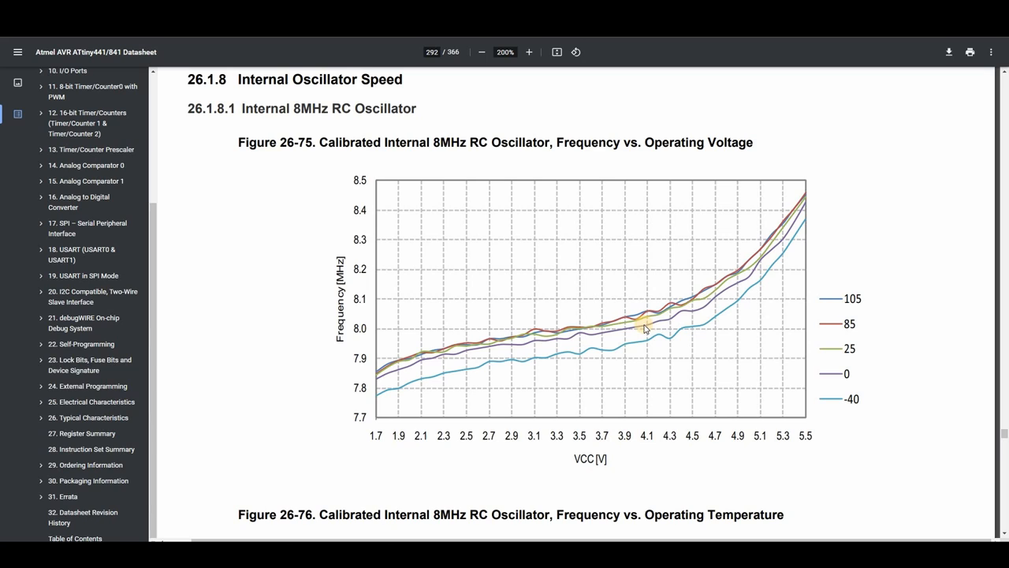
{"action": "mouse_move", "coordinate": [602, 361]}
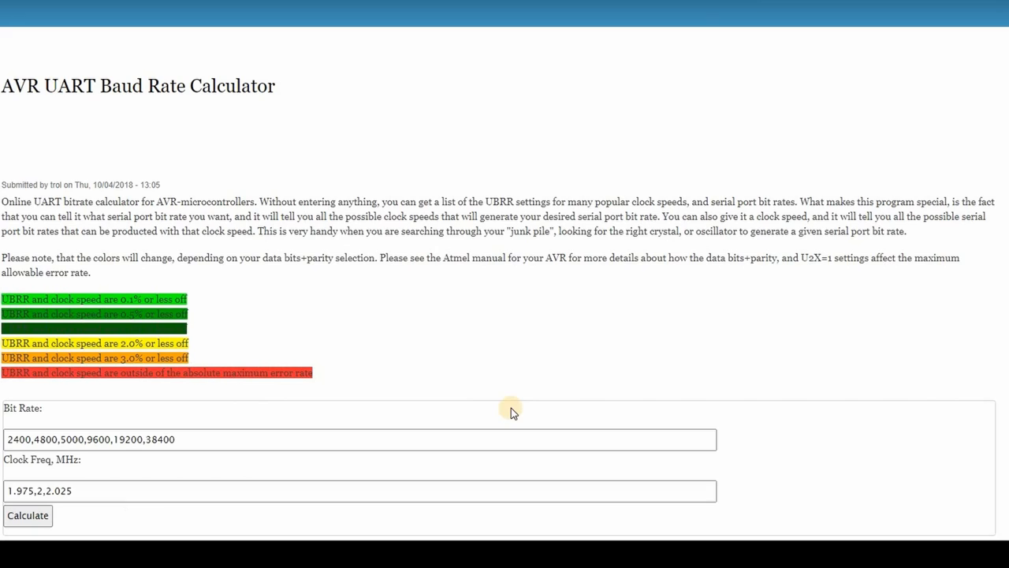
Calculate UBRR and error tables for 1.975, 2 and 2.025 MHz at bit rates 2400–38400
{"action": "left_click", "coordinate": [28, 514]}
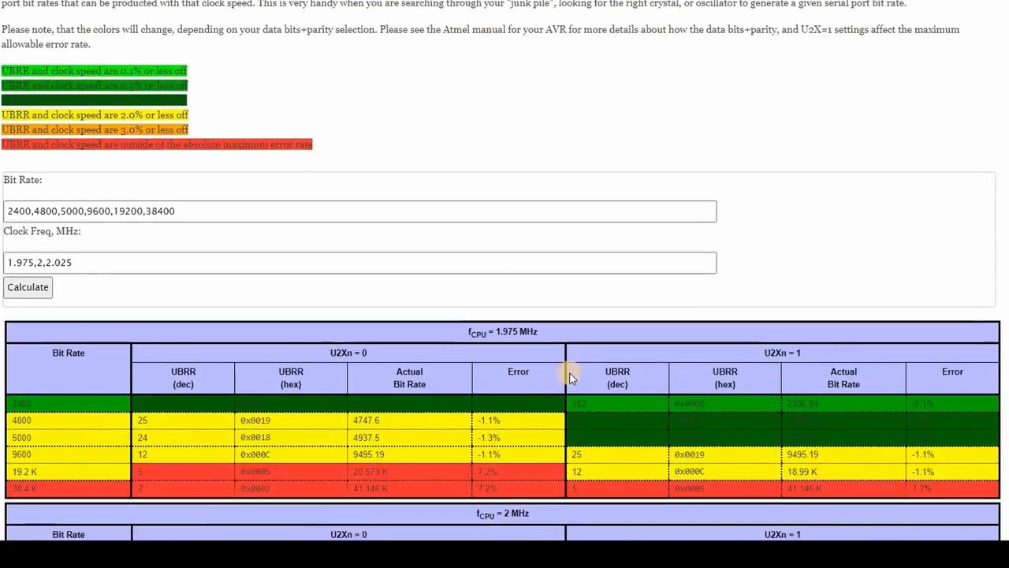
{"action": "scroll", "scroll_direction": "down", "scroll_amount": 3}
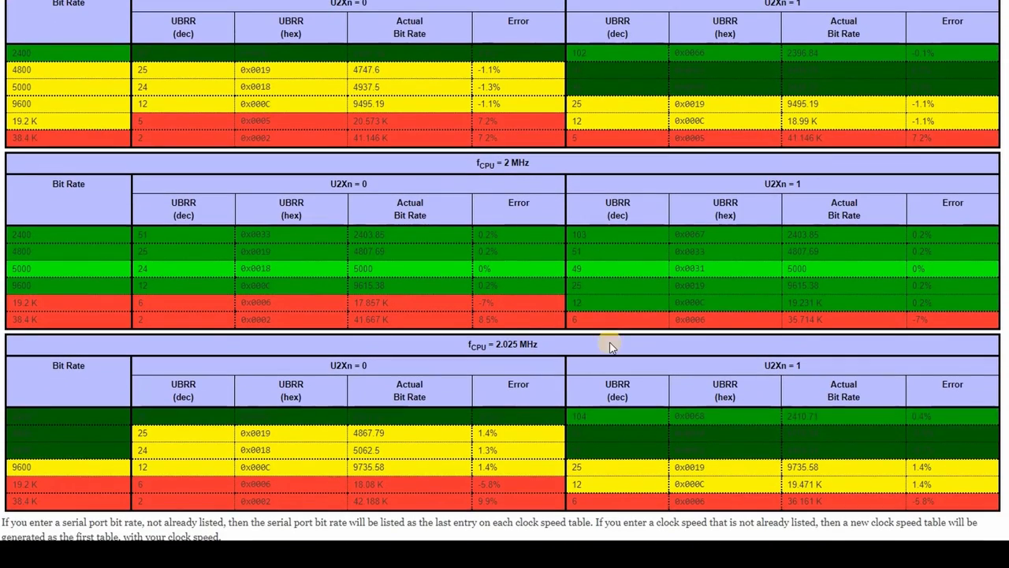
{"action": "mouse_move", "coordinate": [770, 181]}
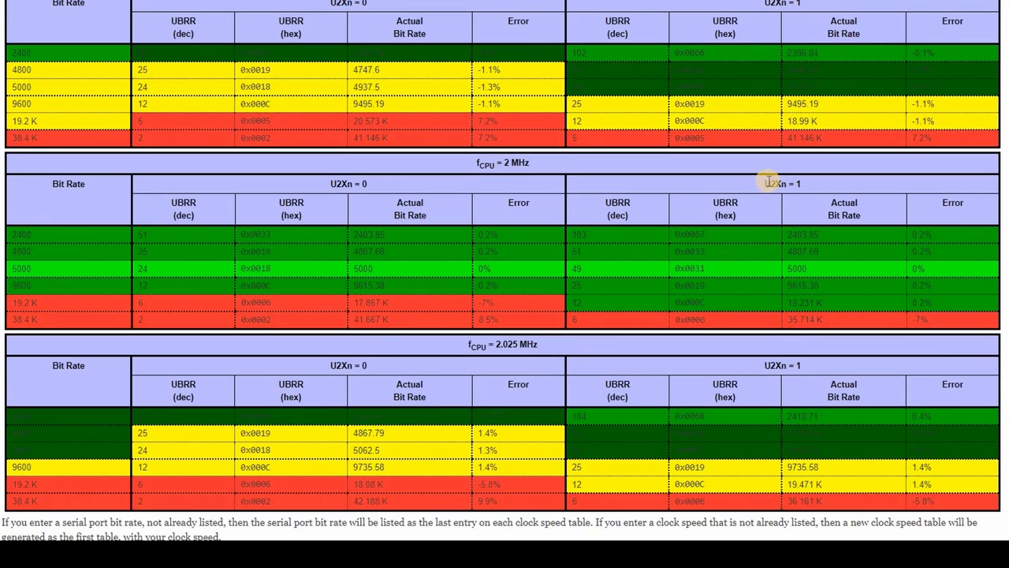
{"action": "mouse_move", "coordinate": [464, 170]}
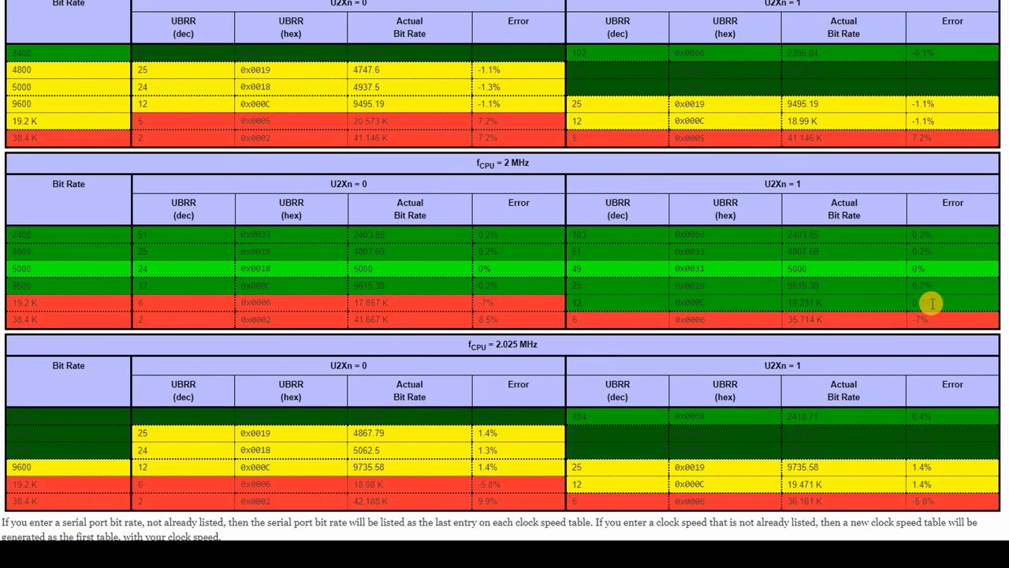
{"action": "mouse_move", "coordinate": [930, 243]}
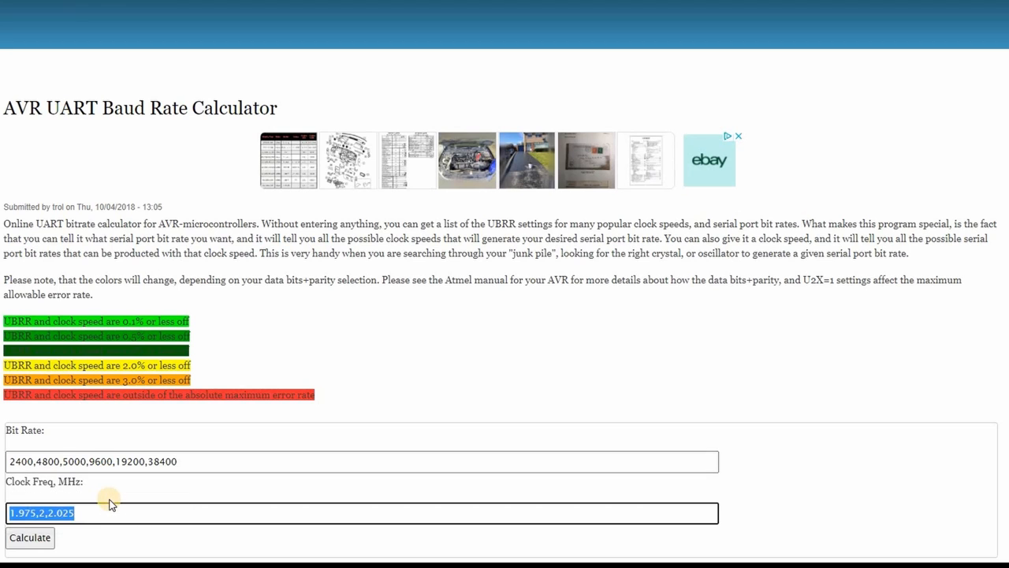
Set the clock frequency to 2 MHz and recalculate the single 2 MHz error table
{"action": "type", "text": "2"}
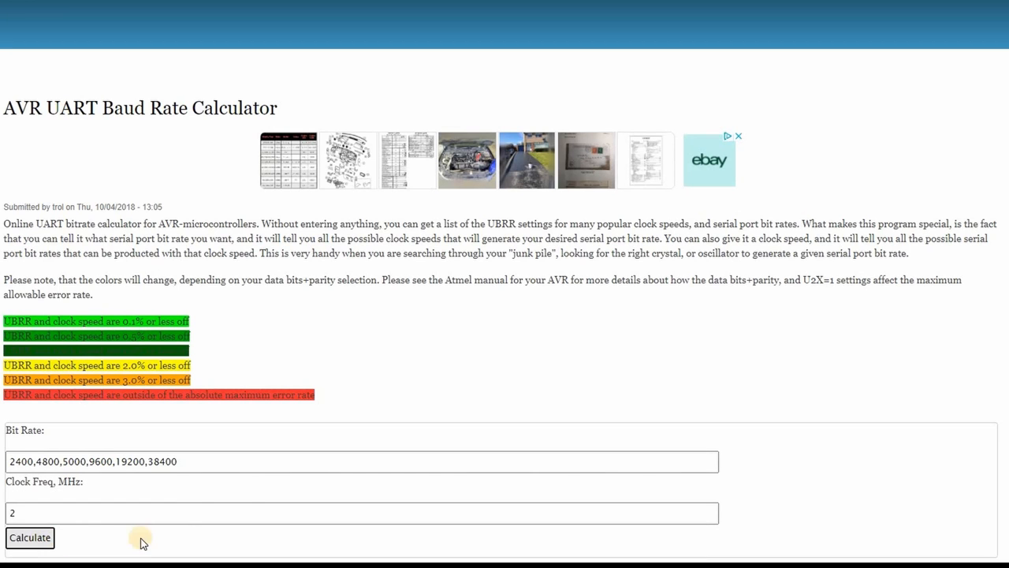
{"action": "left_click", "coordinate": [28, 536]}
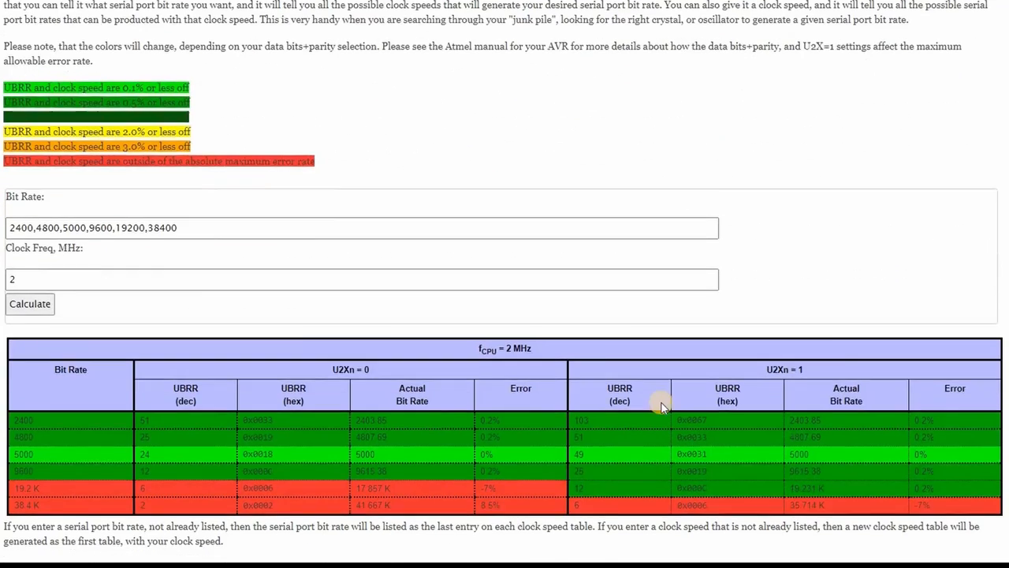
{"action": "scroll", "scroll_direction": "down", "scroll_amount": 3}
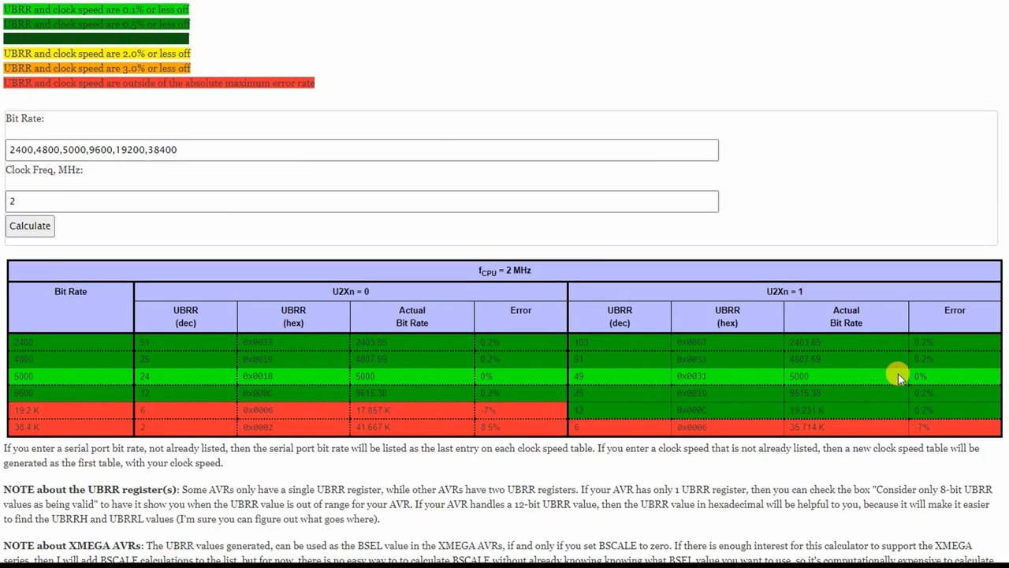
{"action": "mouse_move", "coordinate": [912, 401]}
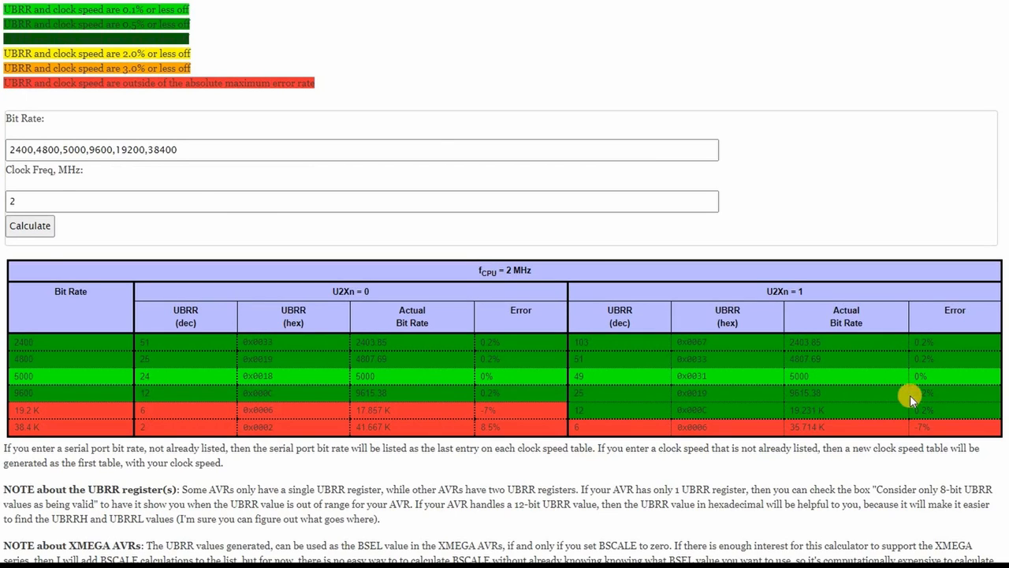
{"action": "mouse_move", "coordinate": [930, 408]}
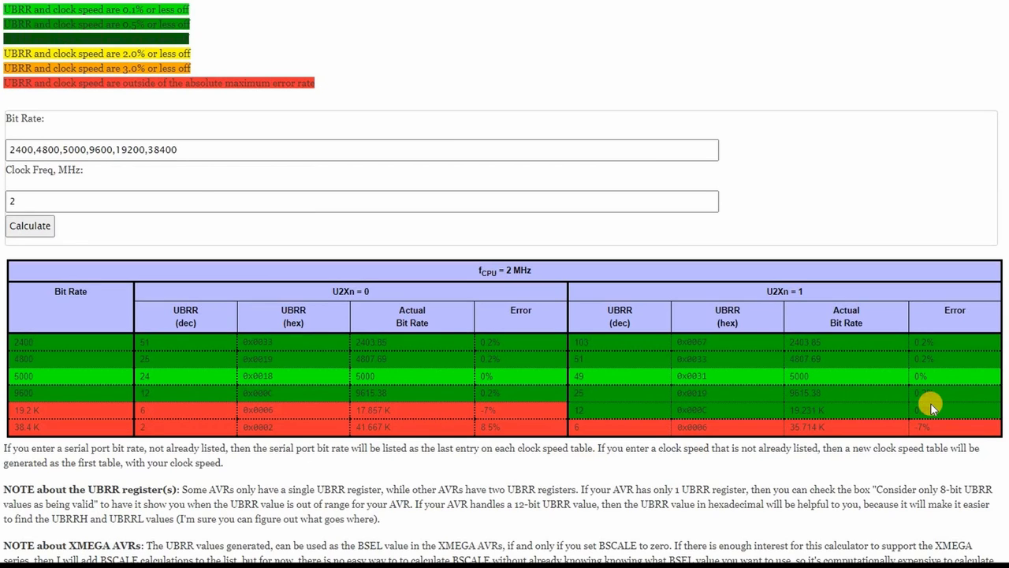
{"action": "mouse_move", "coordinate": [931, 423]}
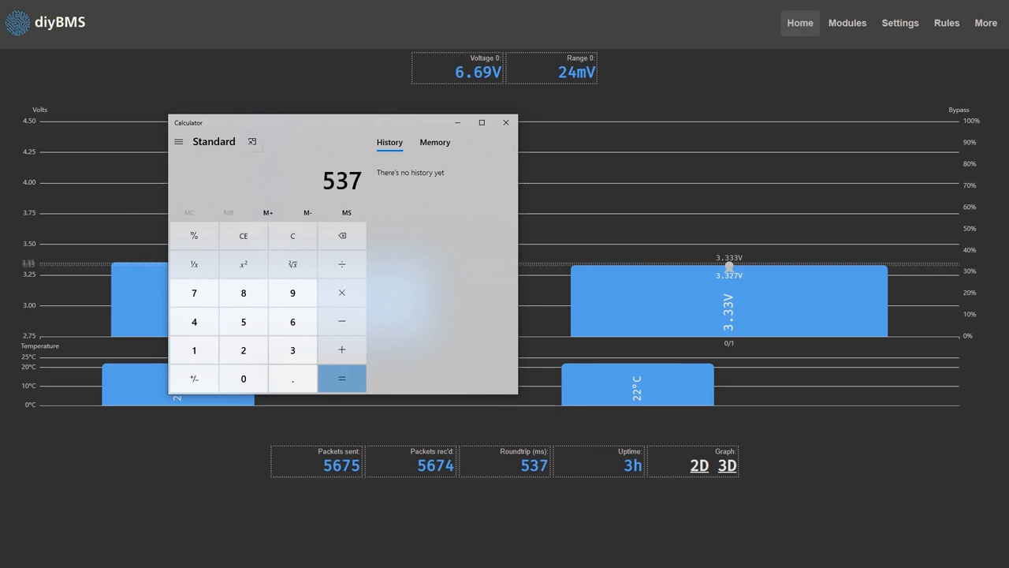
Recompute 537 ÷ 2 = 268.5, × 48 = 12,888, then ÷ 4 = 3,222
{"action": "left_click", "coordinate": [340, 378]}
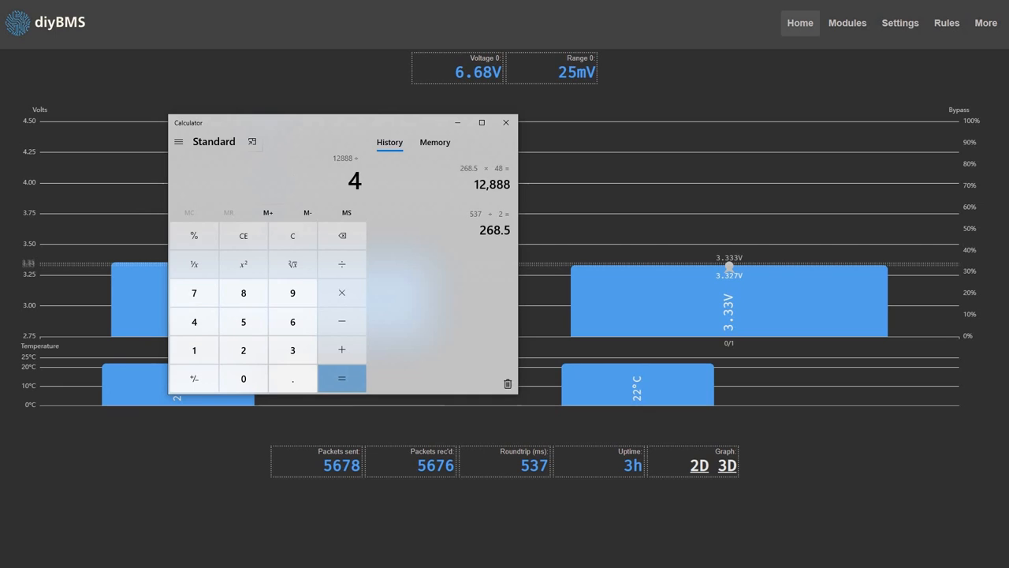
{"action": "left_click", "coordinate": [340, 378]}
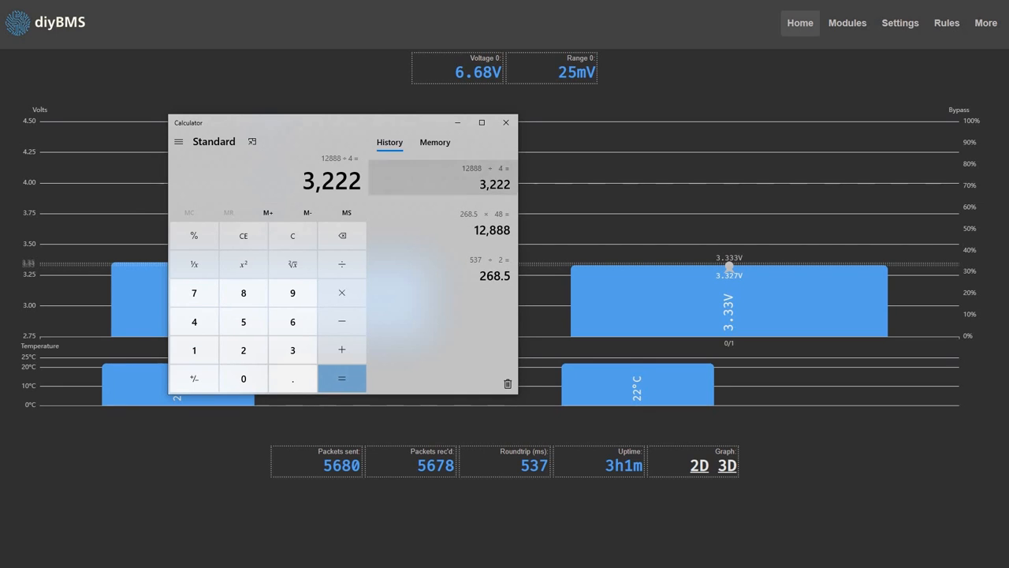
{"action": "mouse_move", "coordinate": [505, 123]}
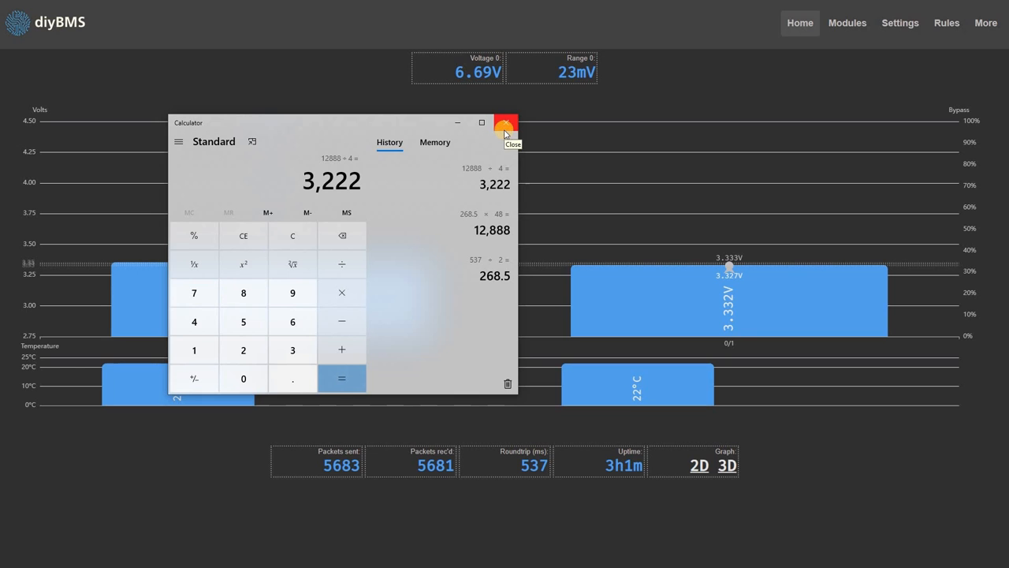